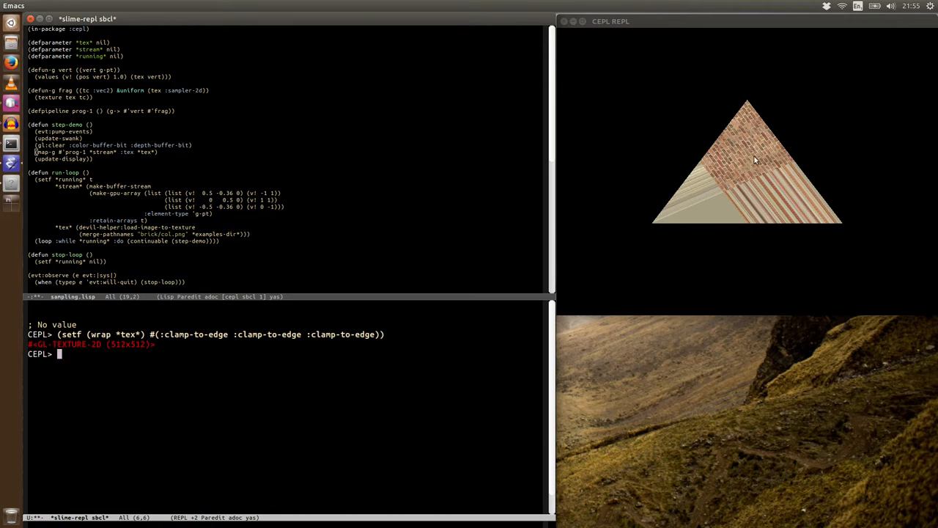
pyautogui.moveTo(764, 187)
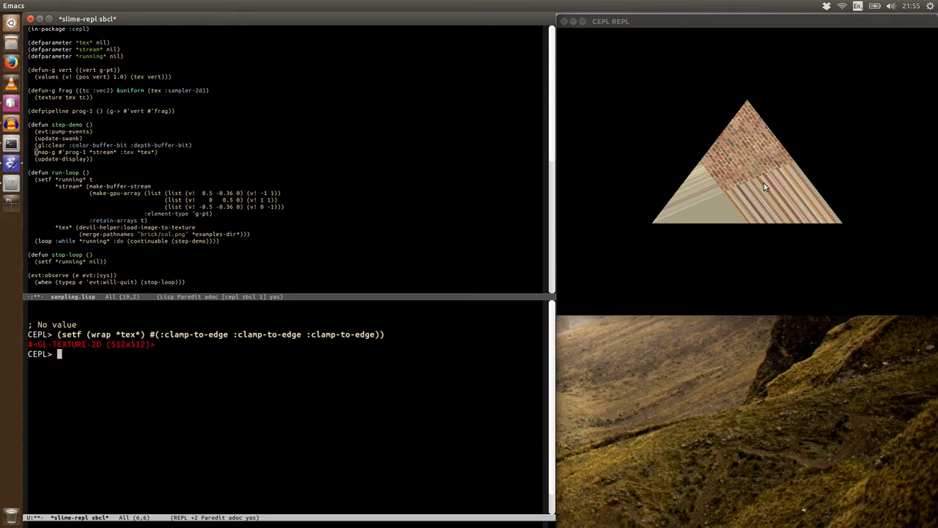
pyautogui.moveTo(796, 166)
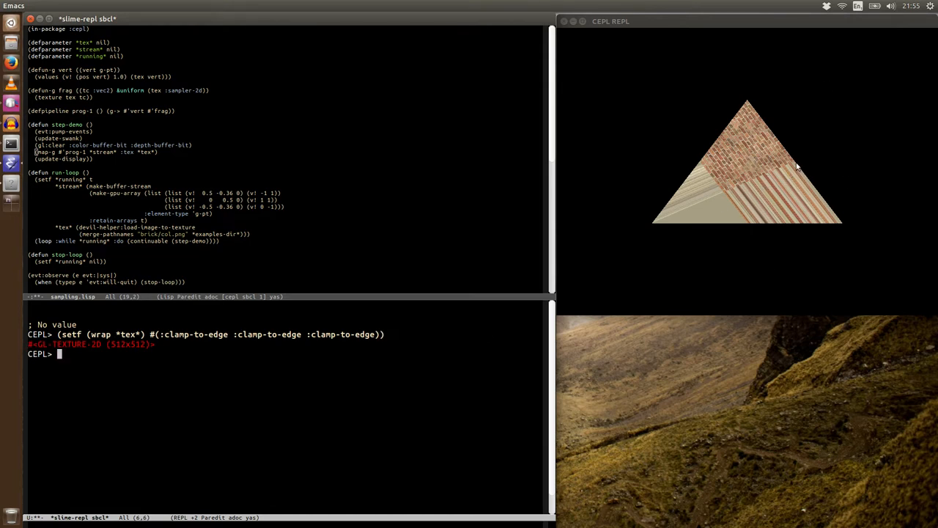
pyautogui.moveTo(704, 209)
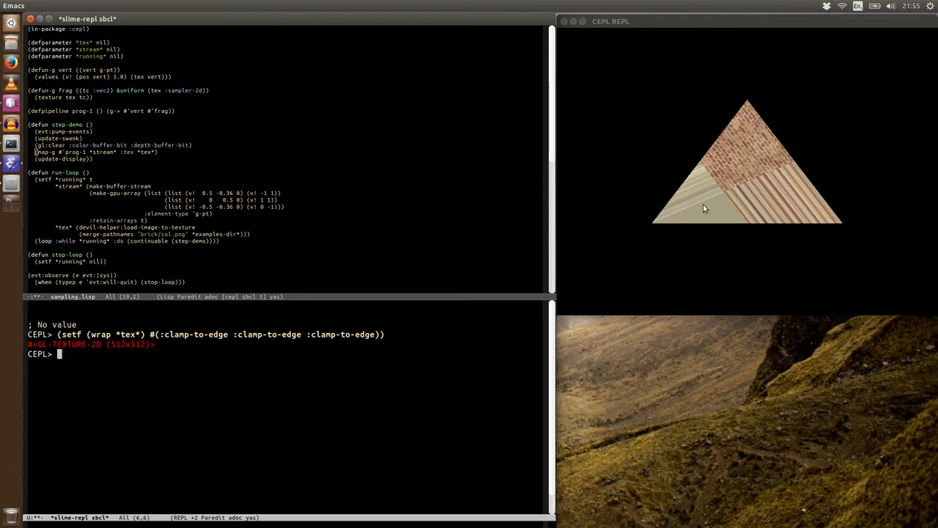
pyautogui.moveTo(717, 209)
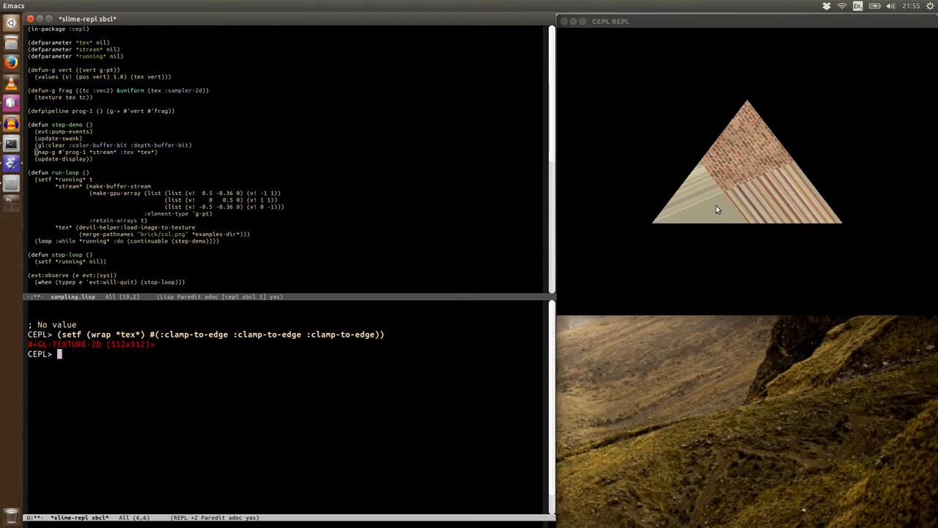
pyautogui.moveTo(309, 382)
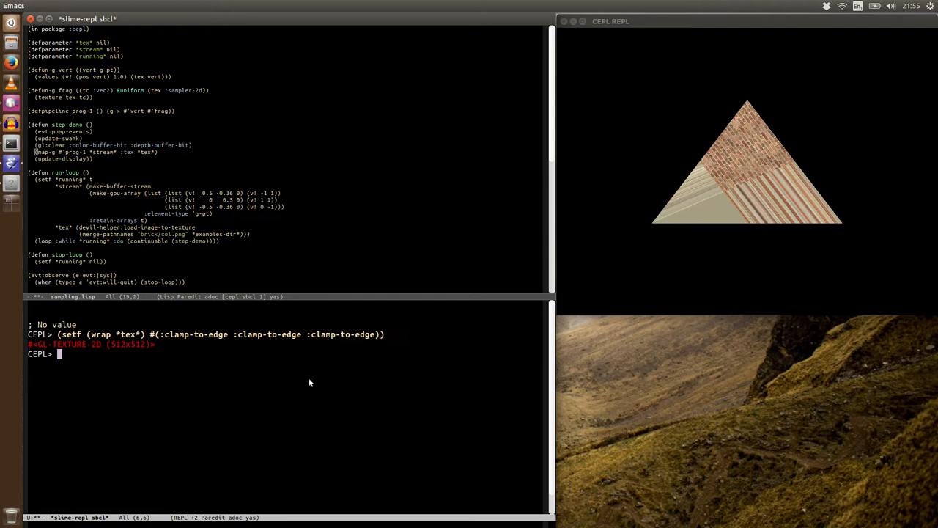
# Enter (defvar sam (make-sampler)) at the CEPL prompt to create the sampler sam.
pyautogui.write('(def')
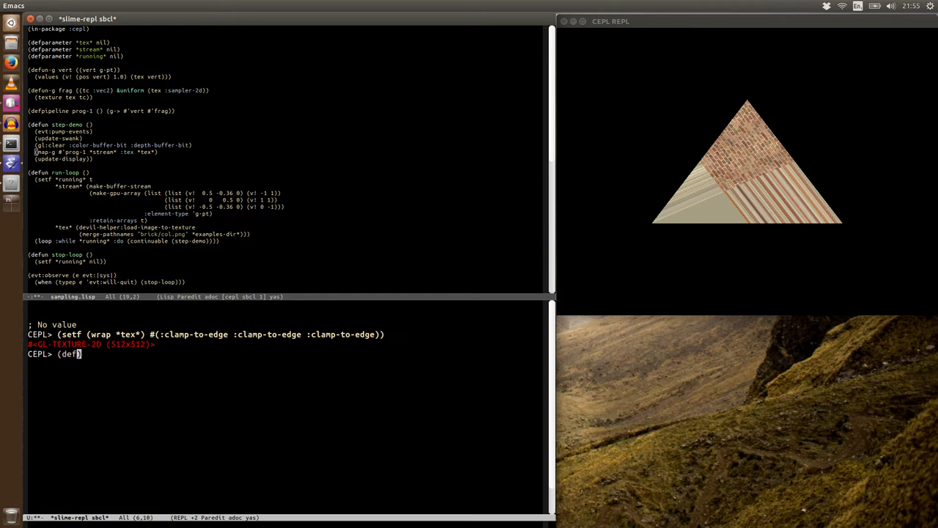
pyautogui.write('var')
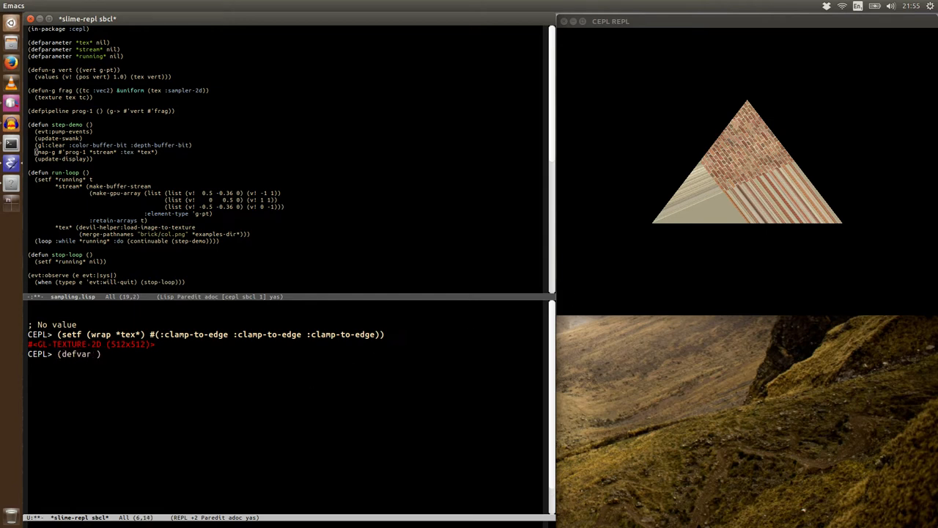
pyautogui.write('sam (make-s')
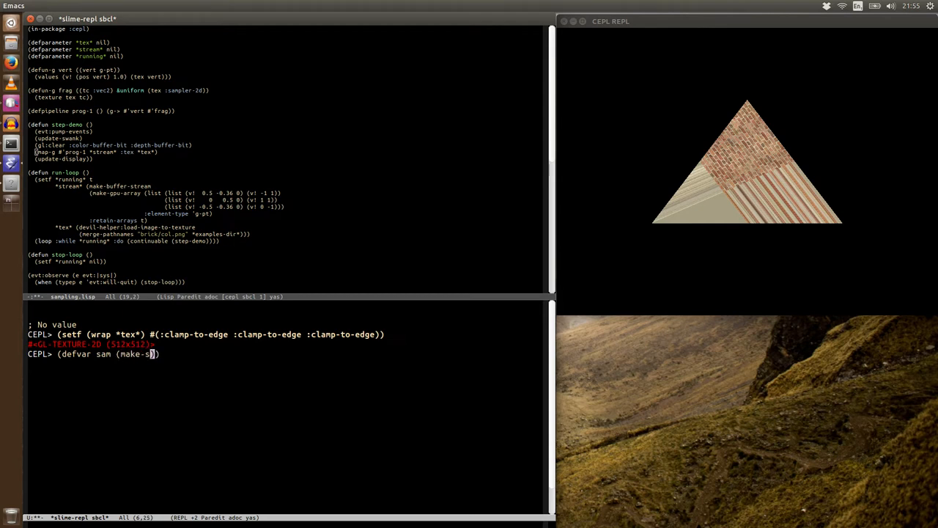
pyautogui.write('ampler')
pyautogui.press('Return')
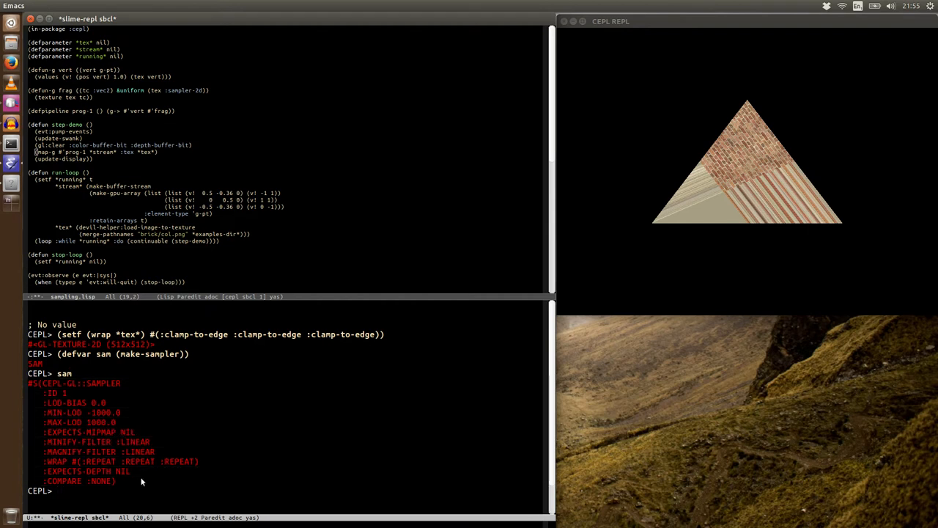
pyautogui.moveTo(157, 420)
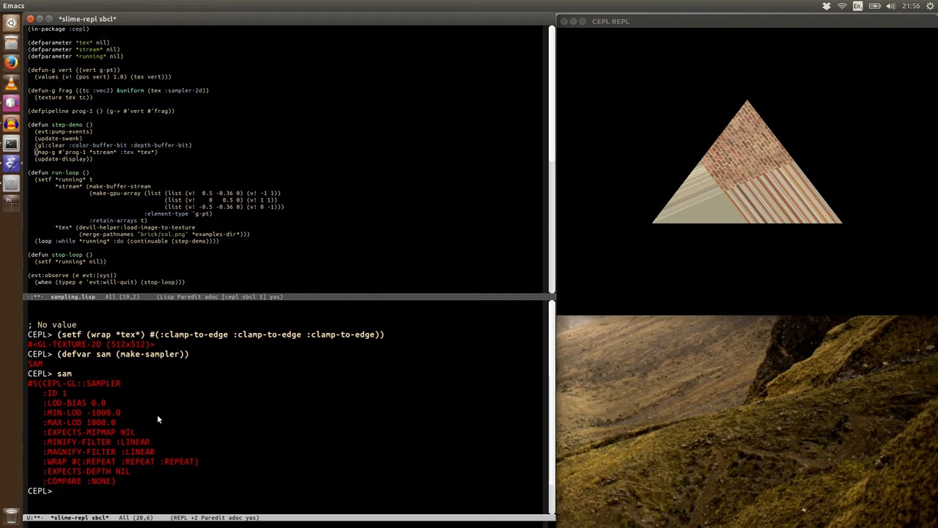